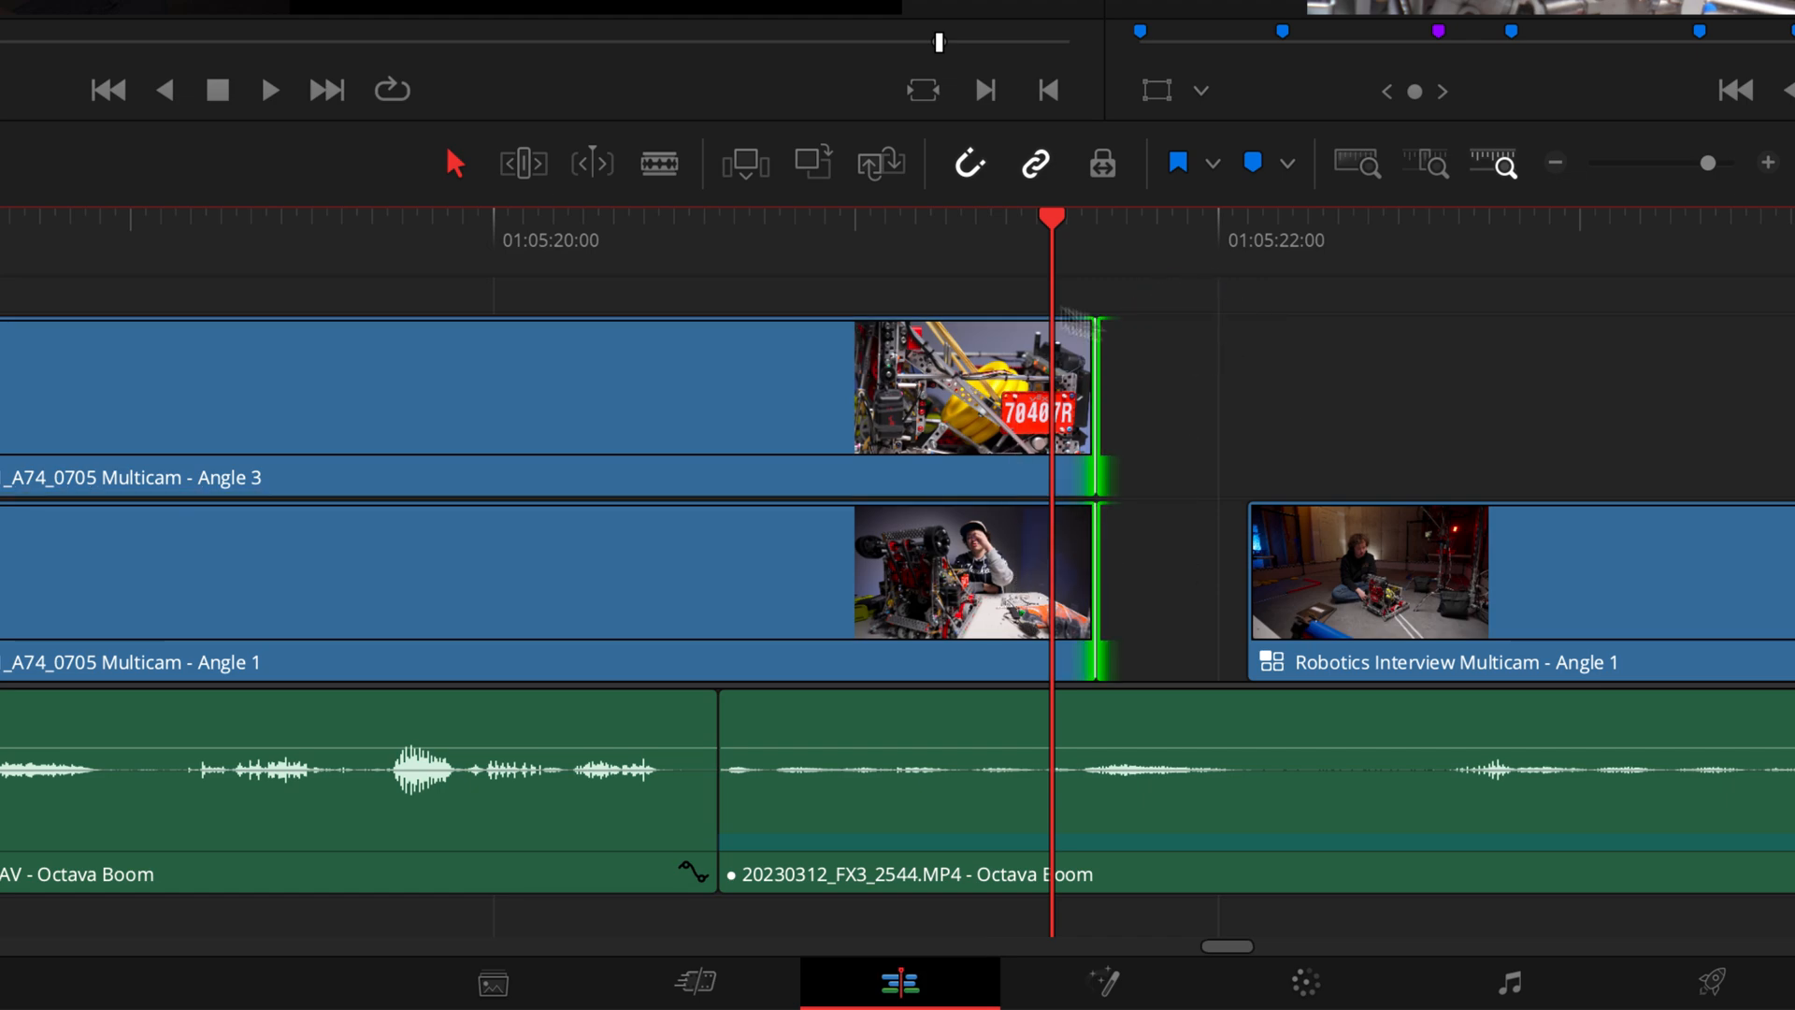
Step: In Trim Edit mode, ripple trim the shared ends of the Angle 3 and Angle 1 clips
key(t)
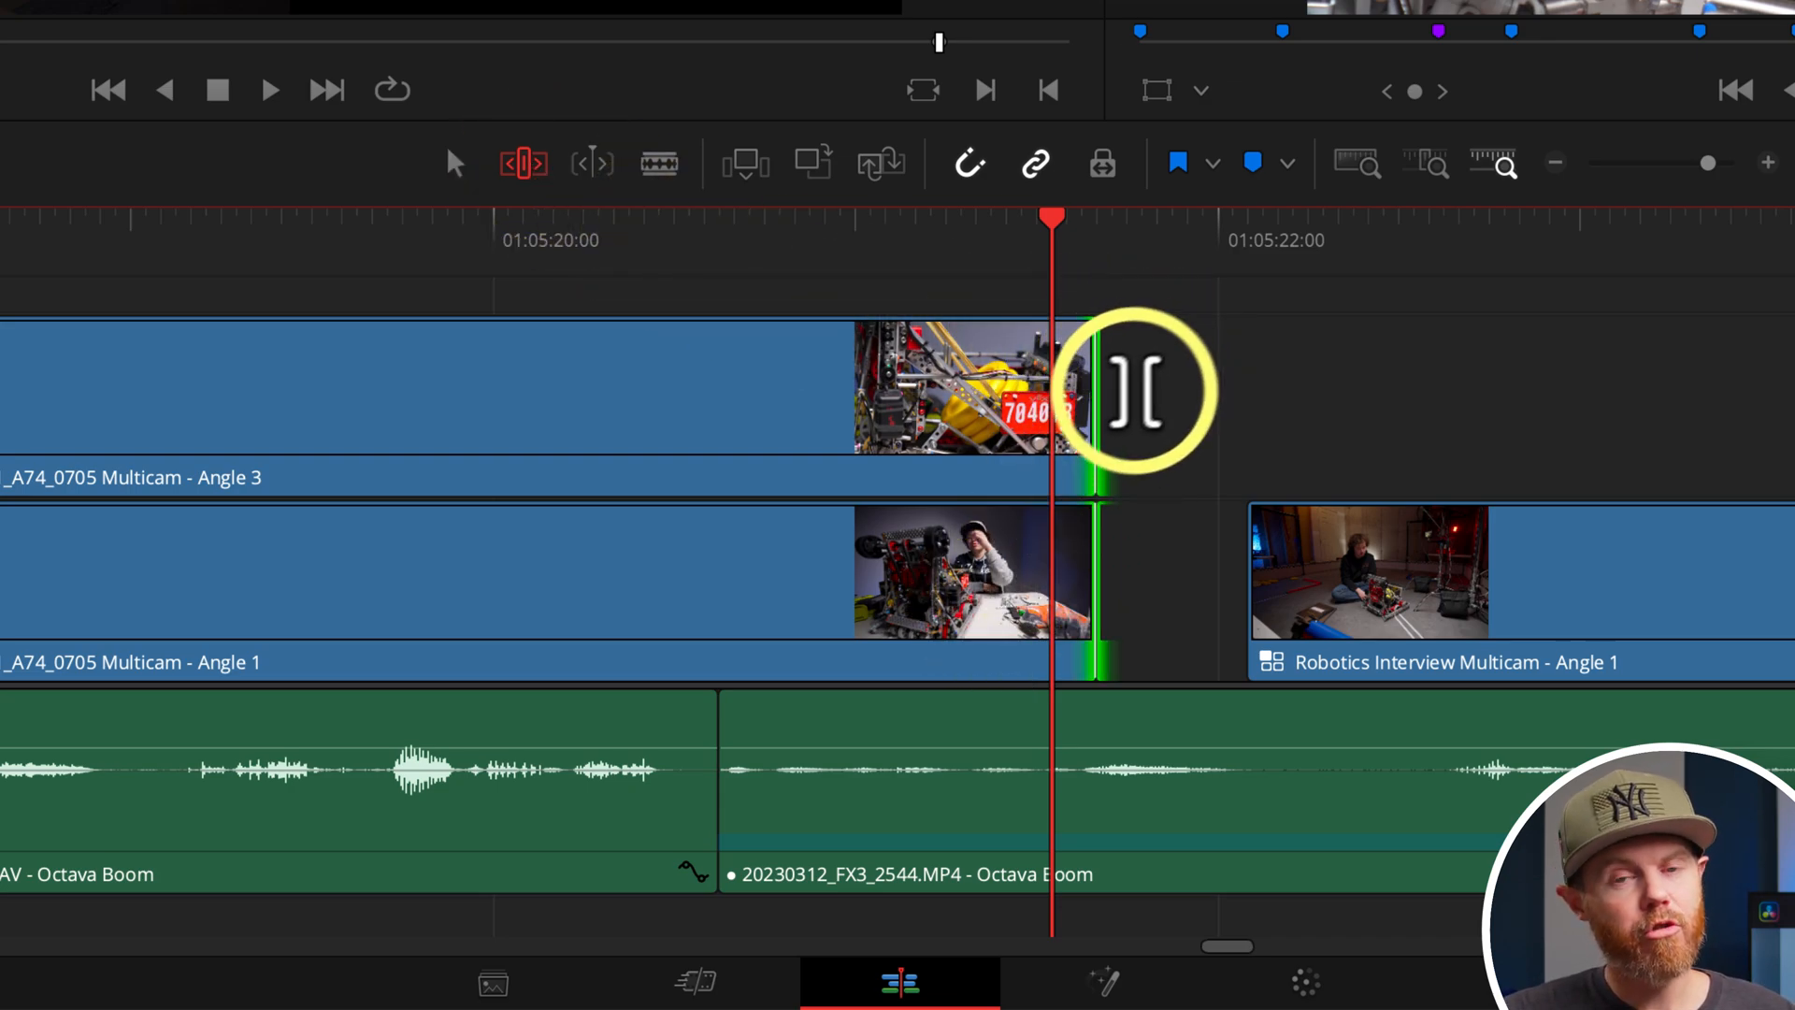
drag(1100, 413, 916, 413)
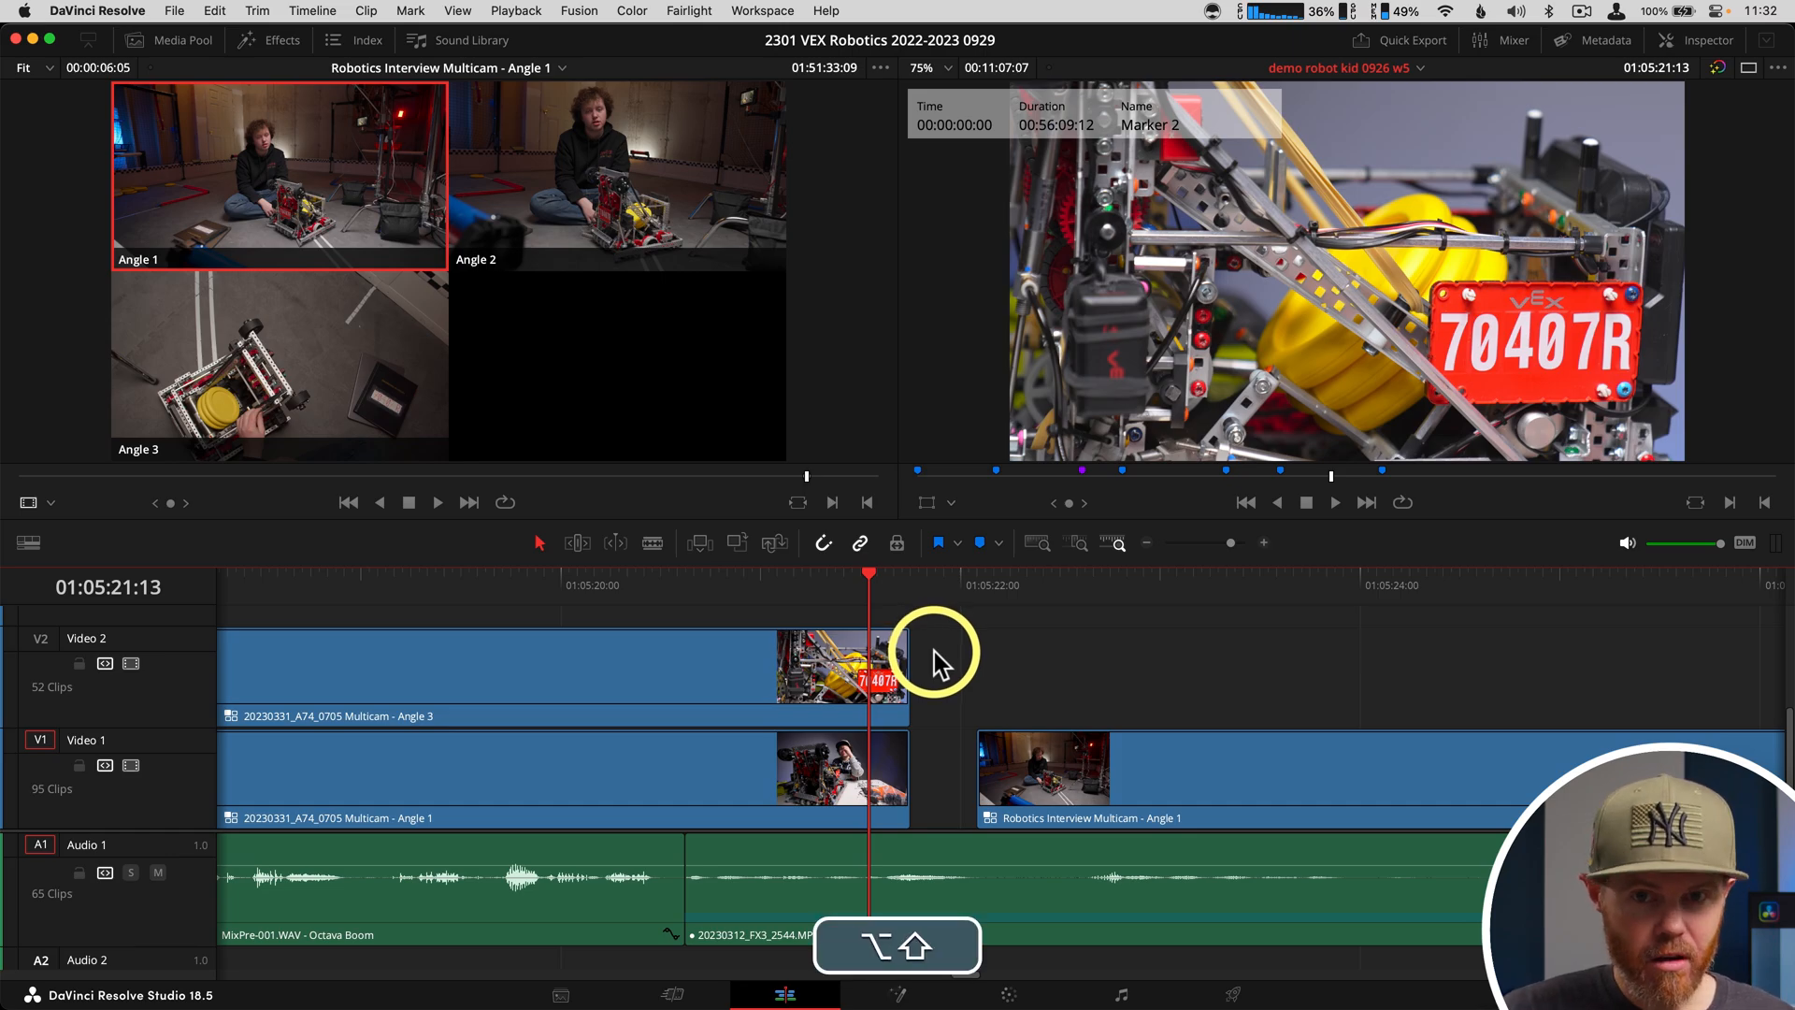
mouse_move(893, 761)
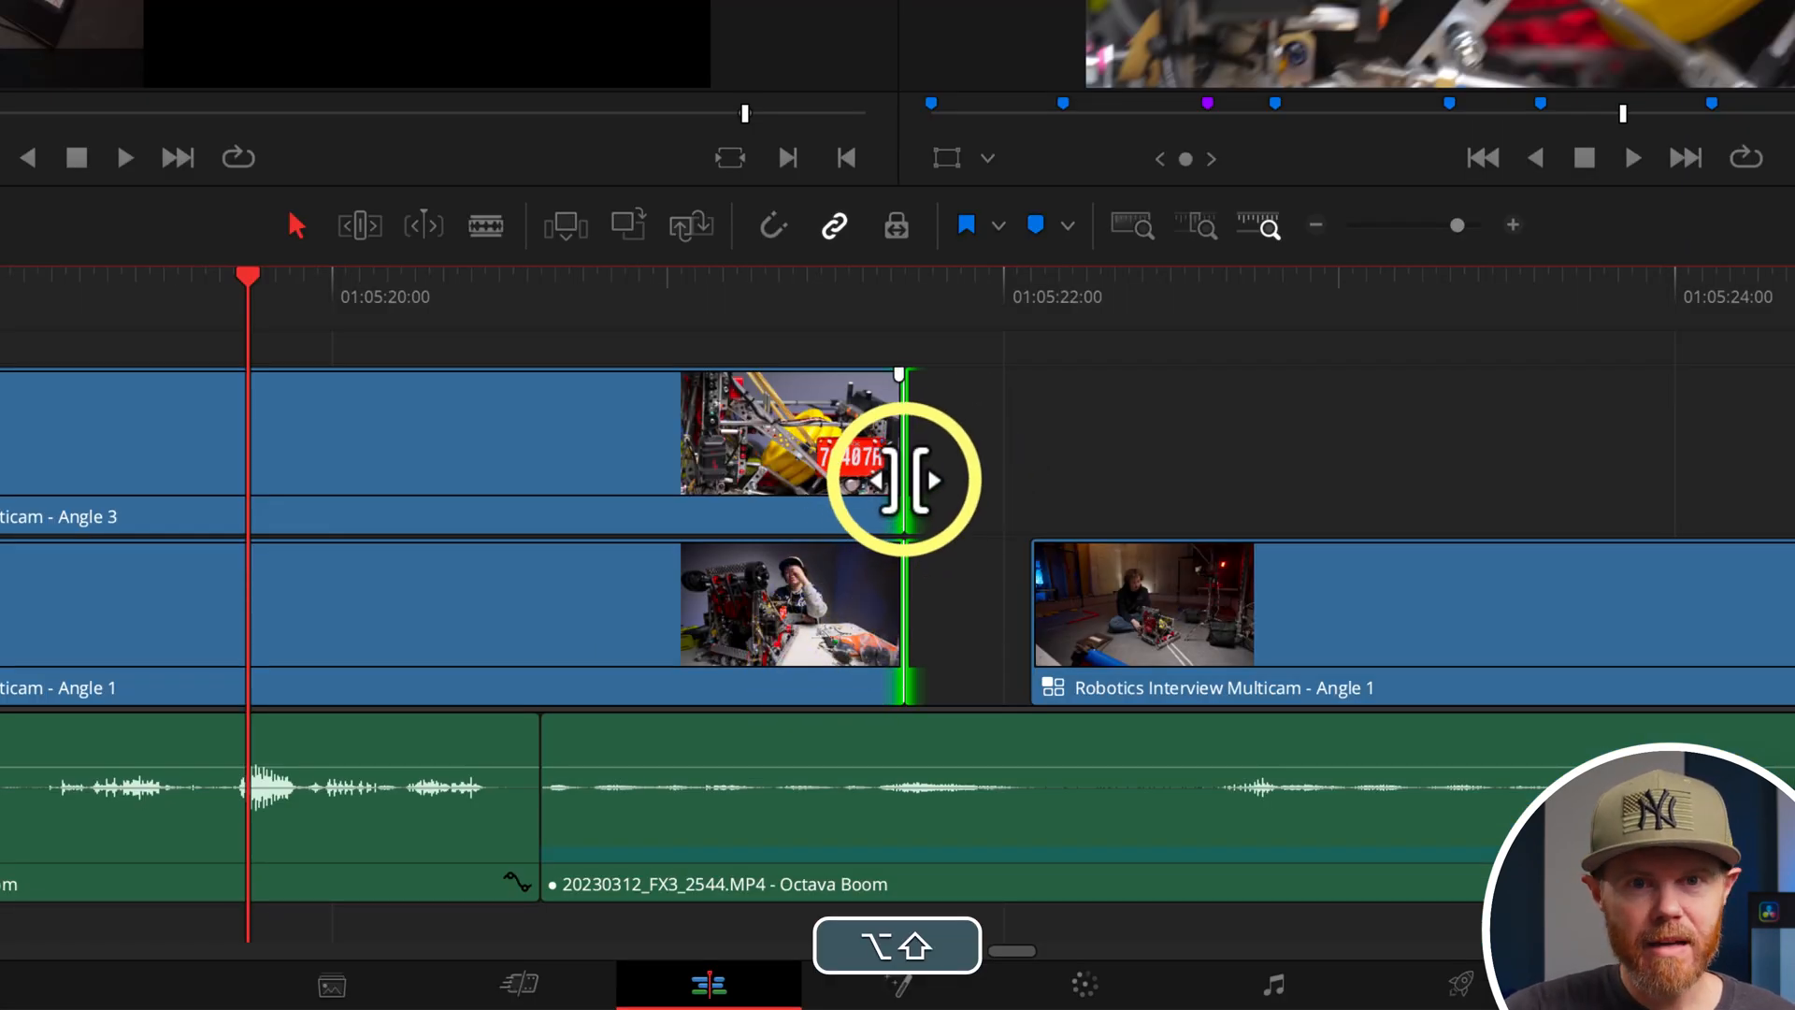
drag(904, 480, 715, 498)
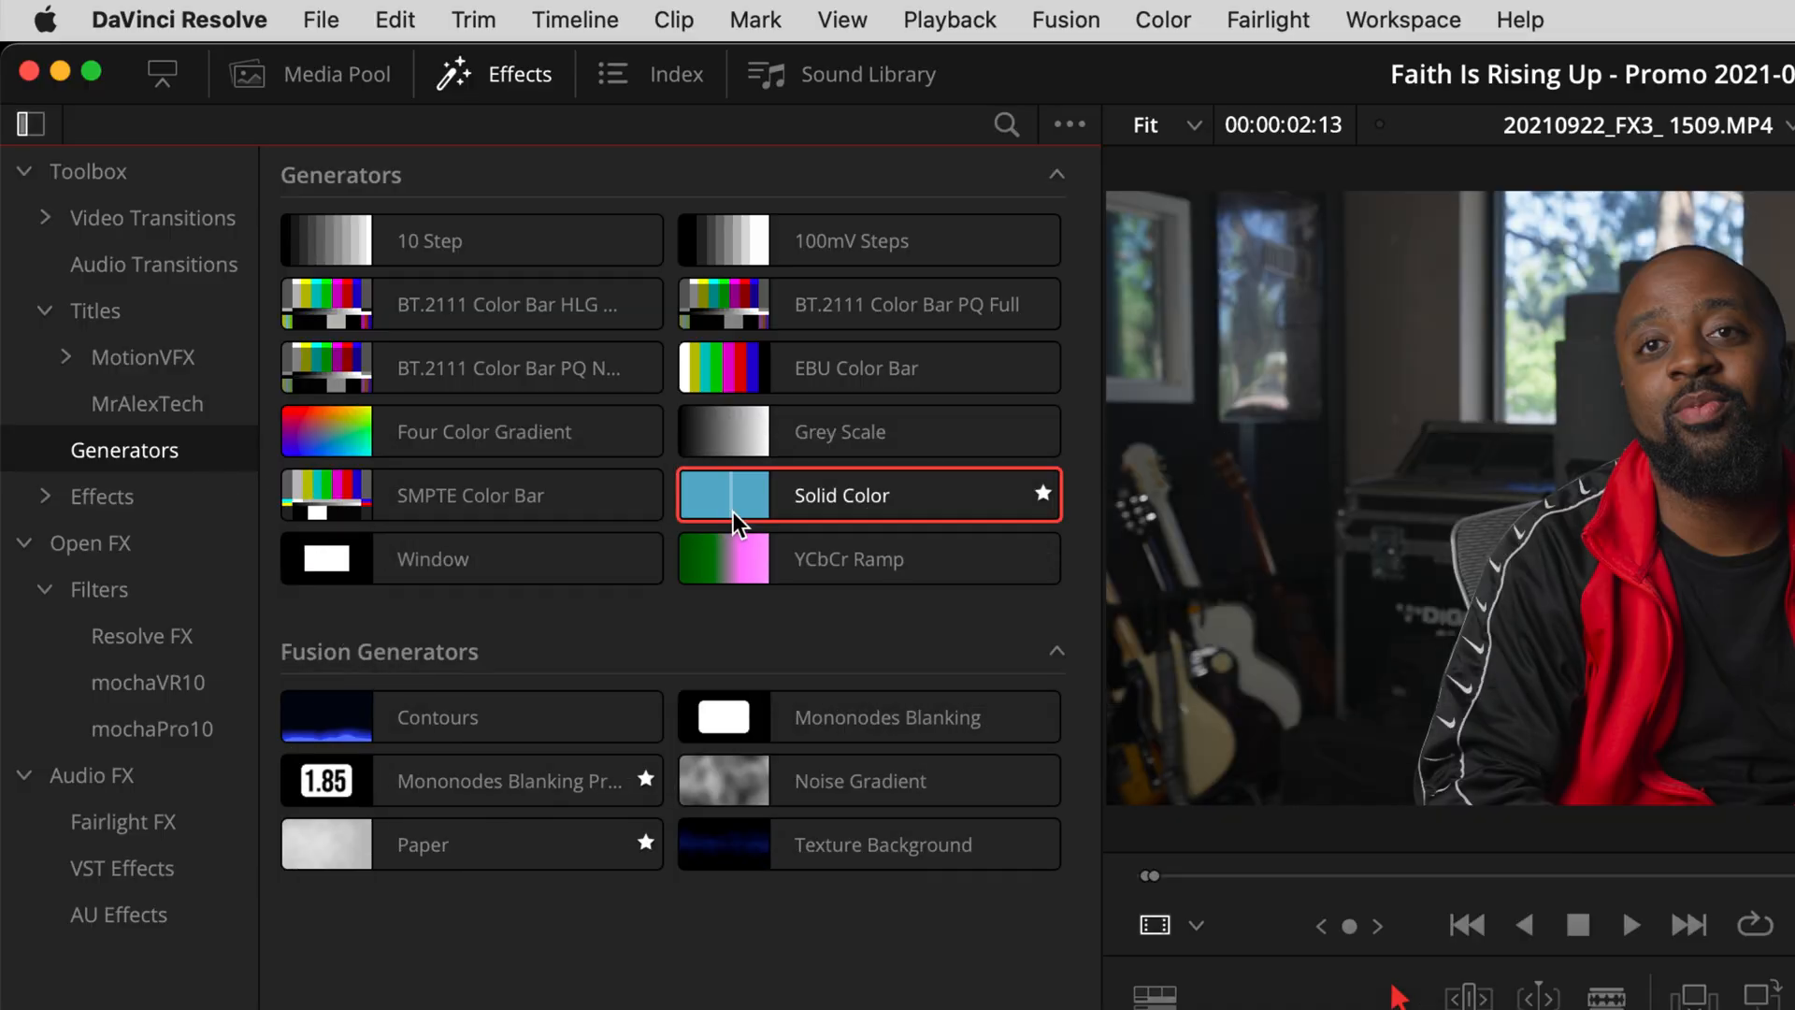
Step: Star Solid Color and Adjustment Clip to add them to the effects Favorites
click(101, 495)
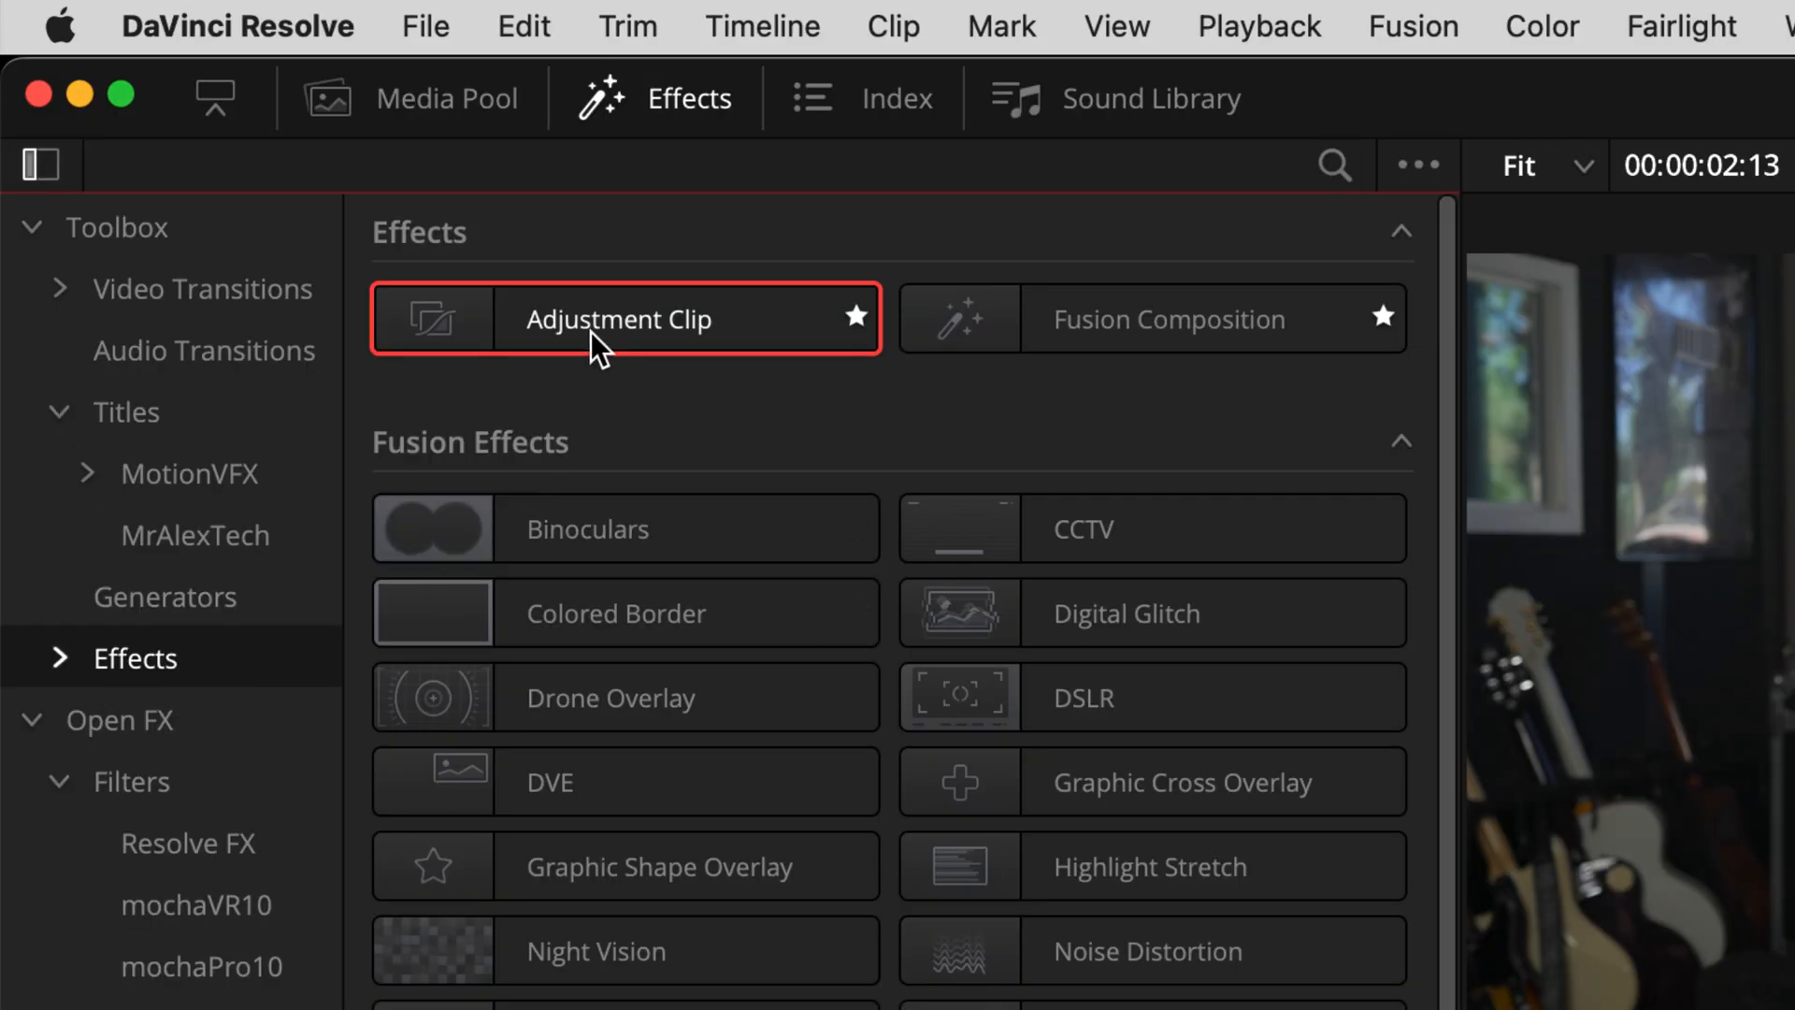
click(127, 412)
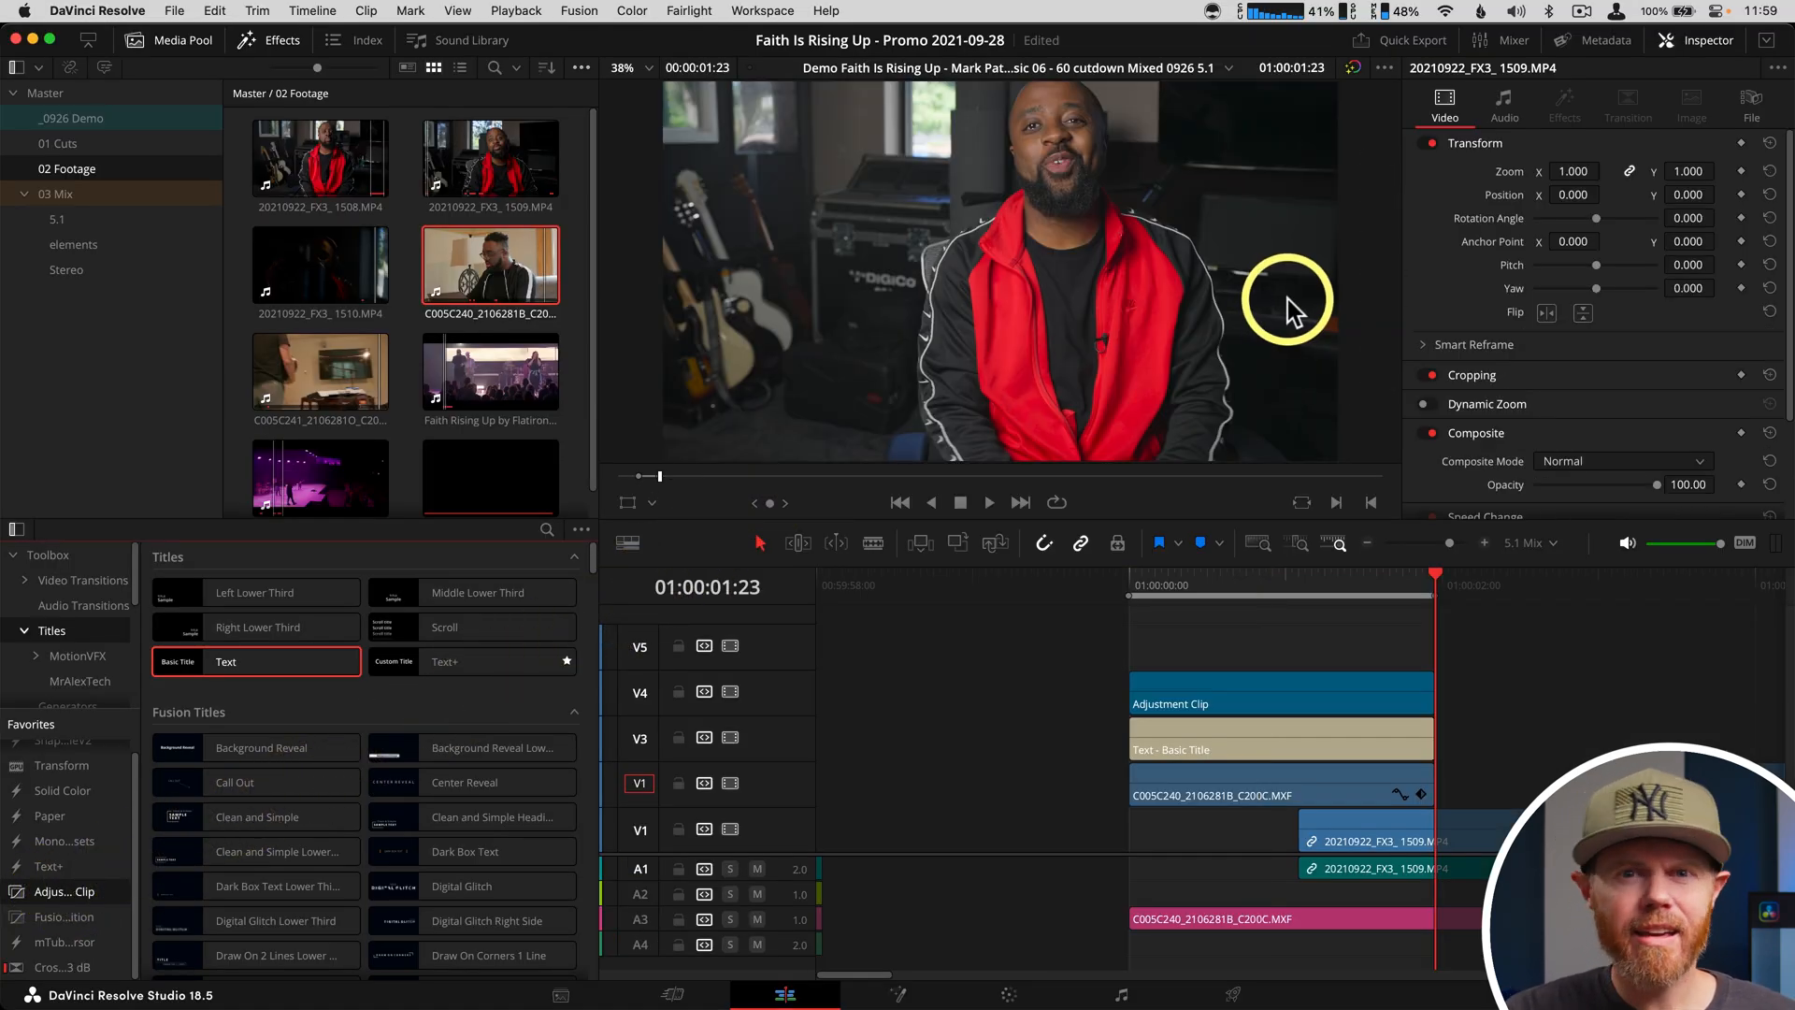
click(97, 12)
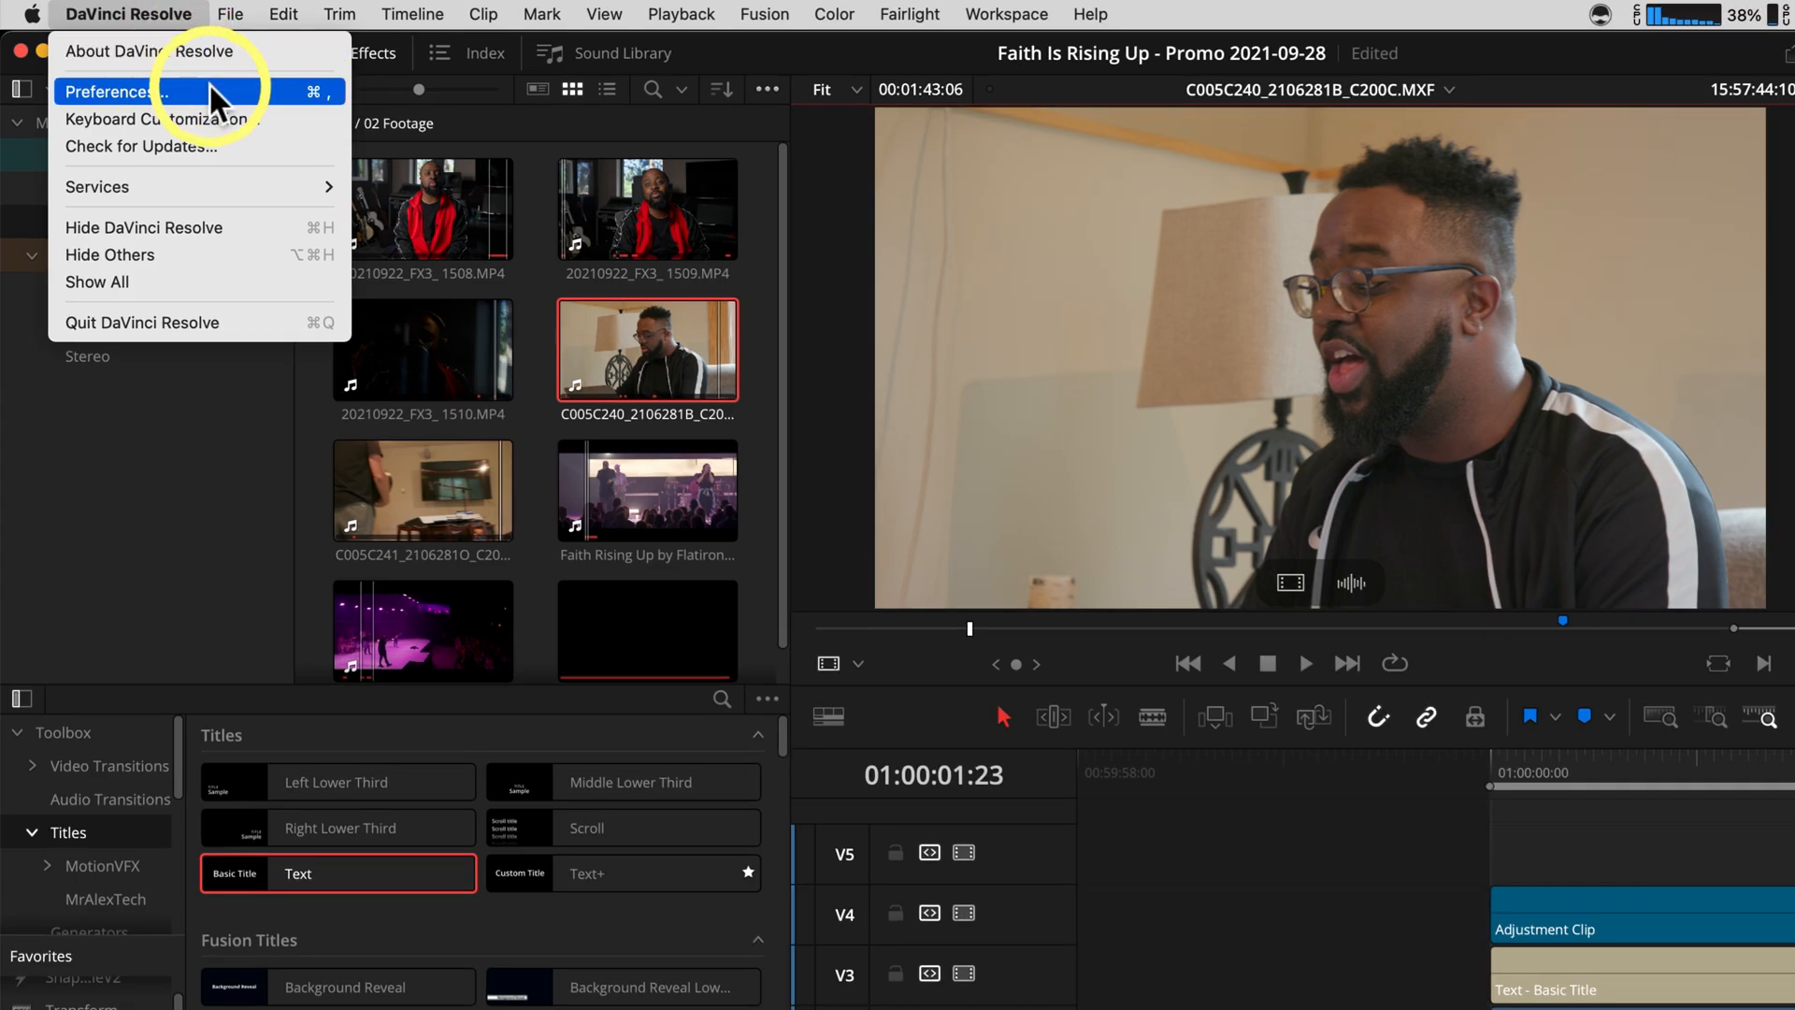
Step: Turn on 'Timeline overlay retains the last performed action' in Editing preferences
click(111, 92)
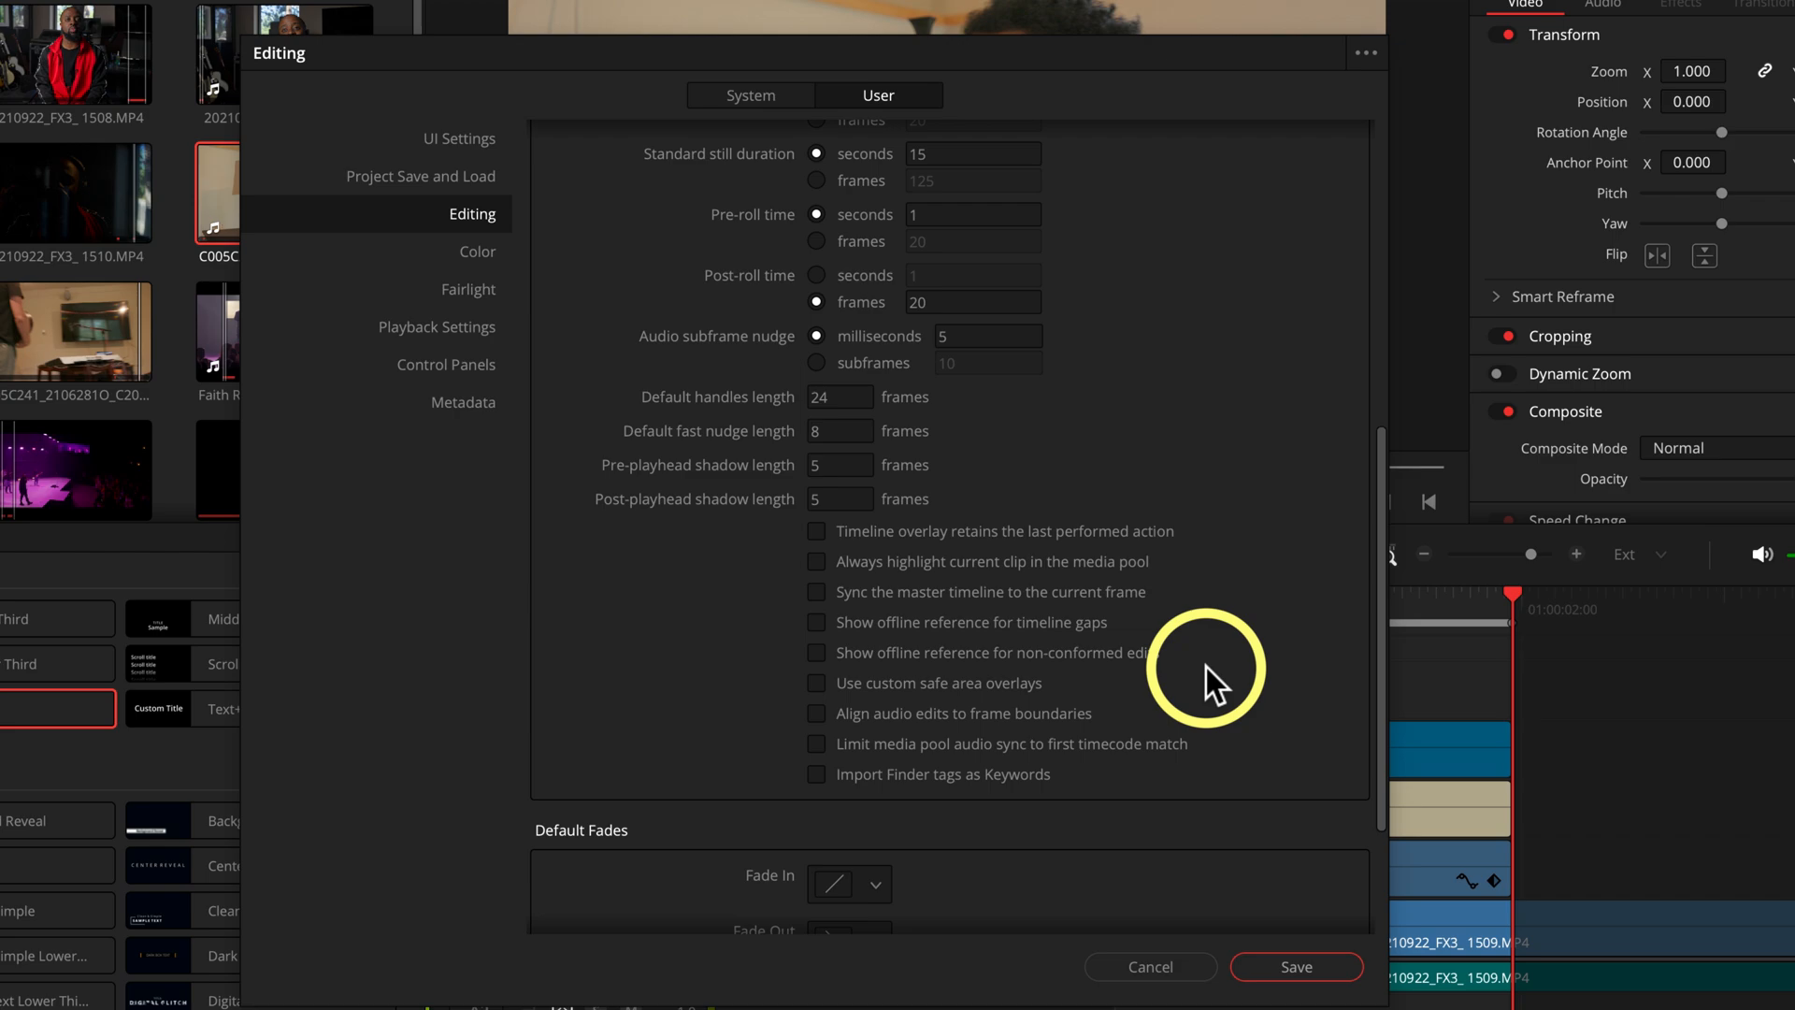
scroll(down, 3)
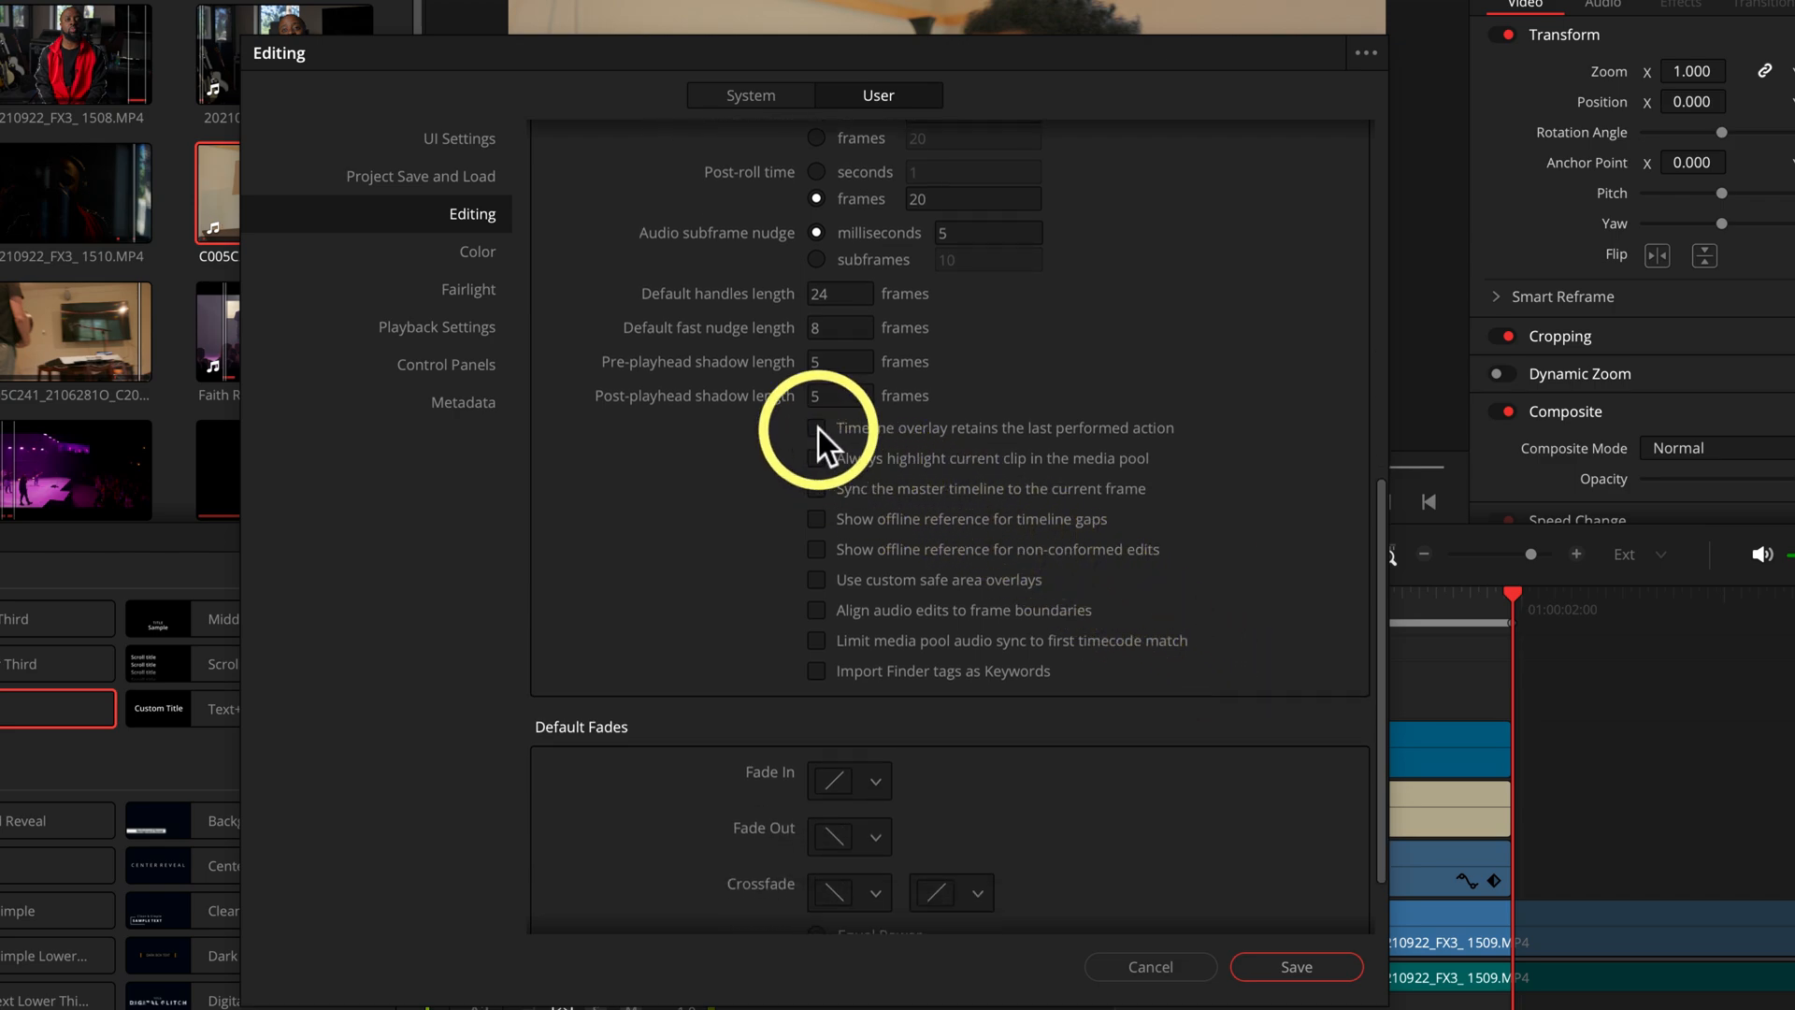
click(816, 427)
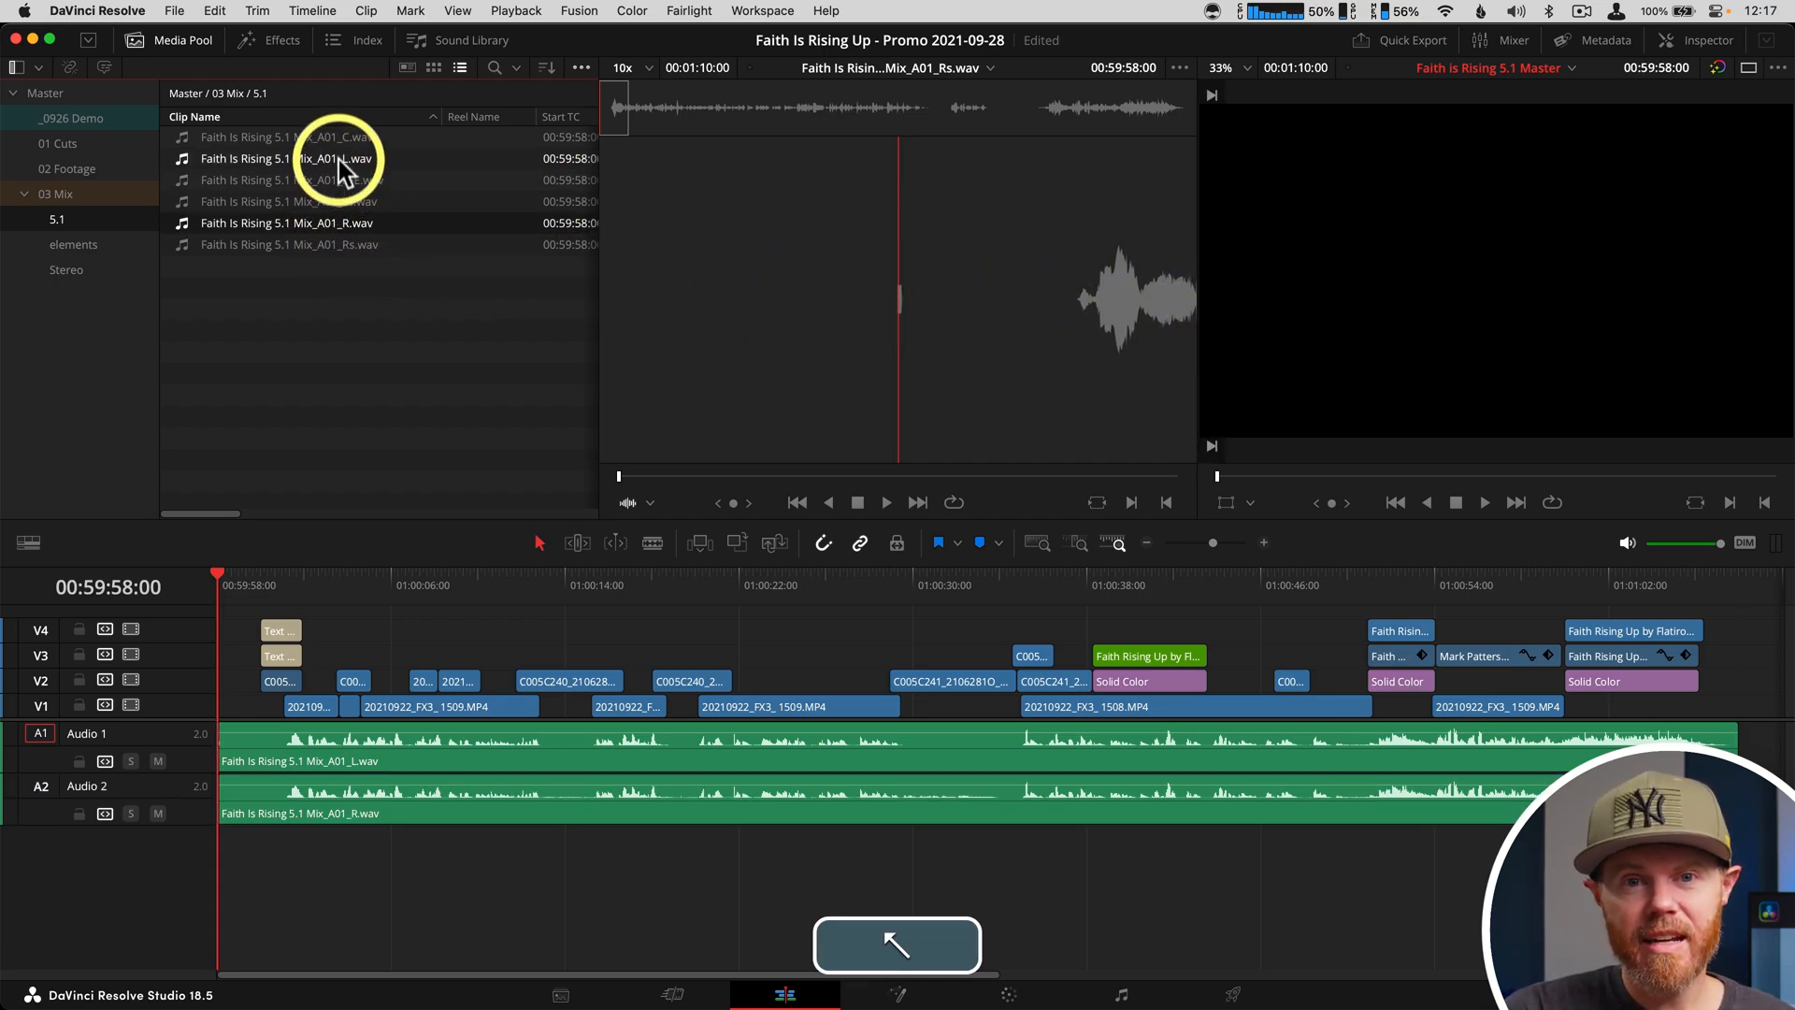
Step: Place the C and LFE 5.1 channel files on top as new audio tracks
click(286, 137)
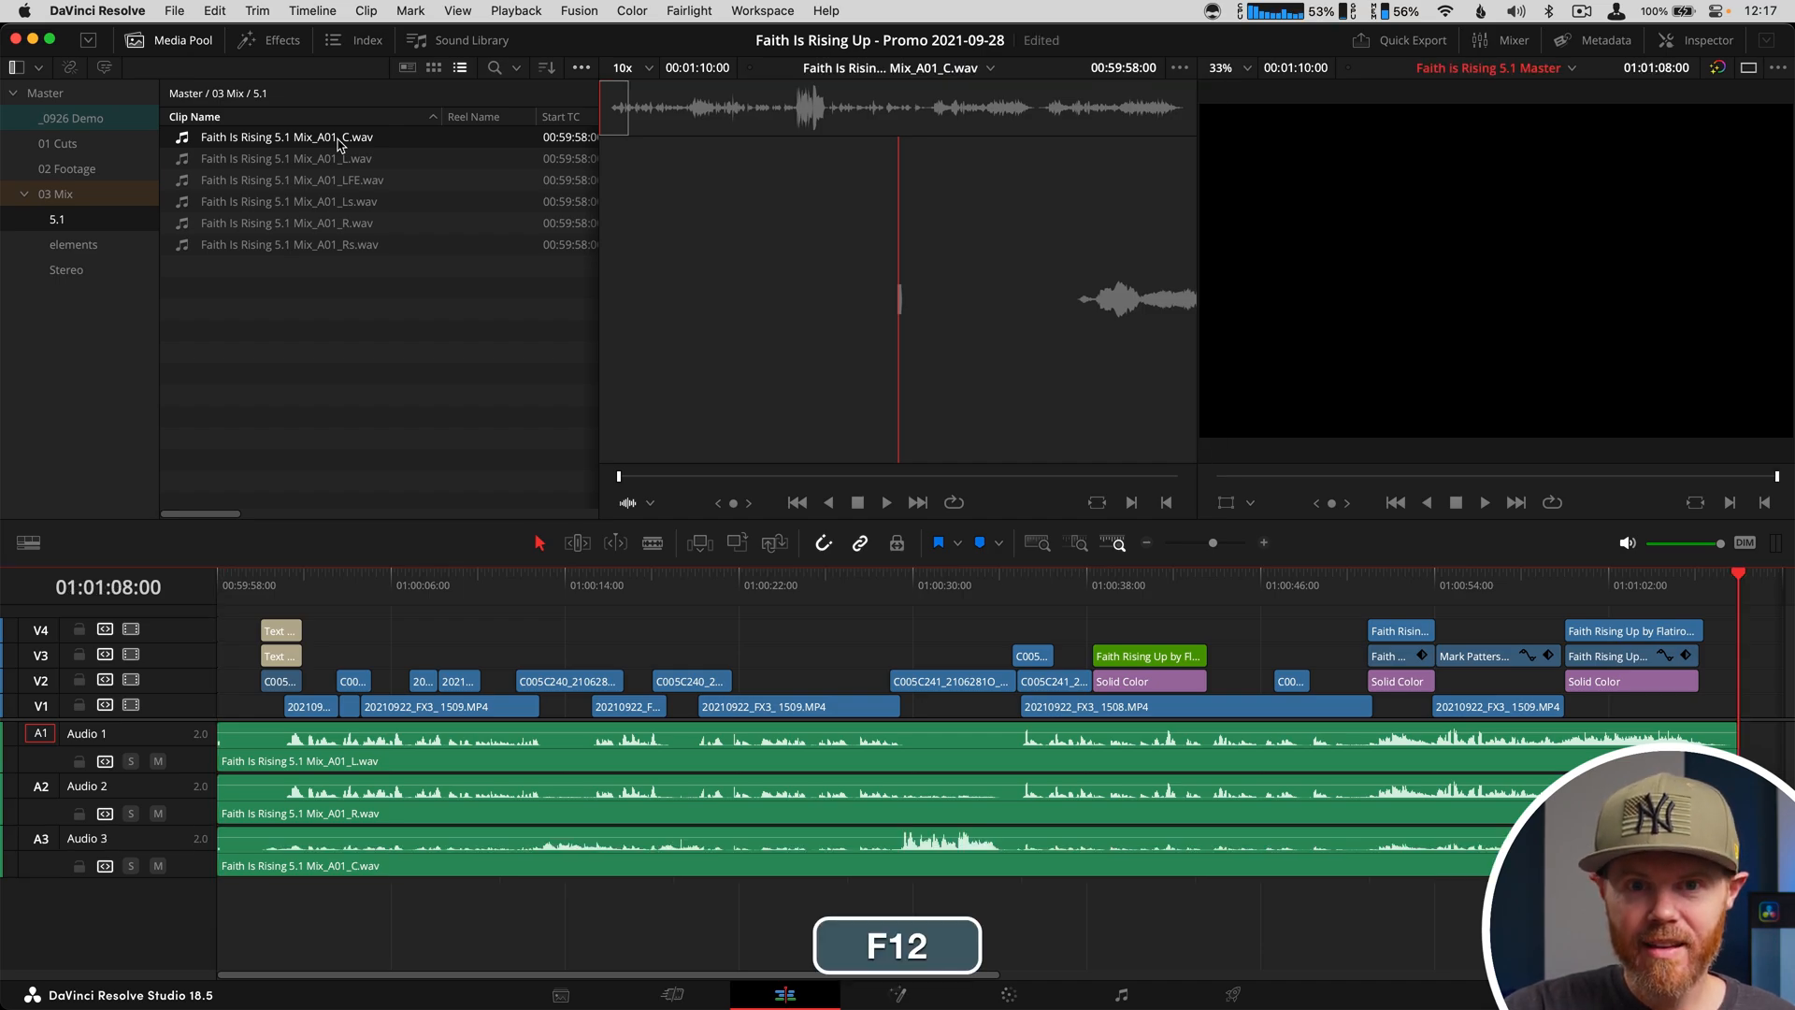
click(291, 179)
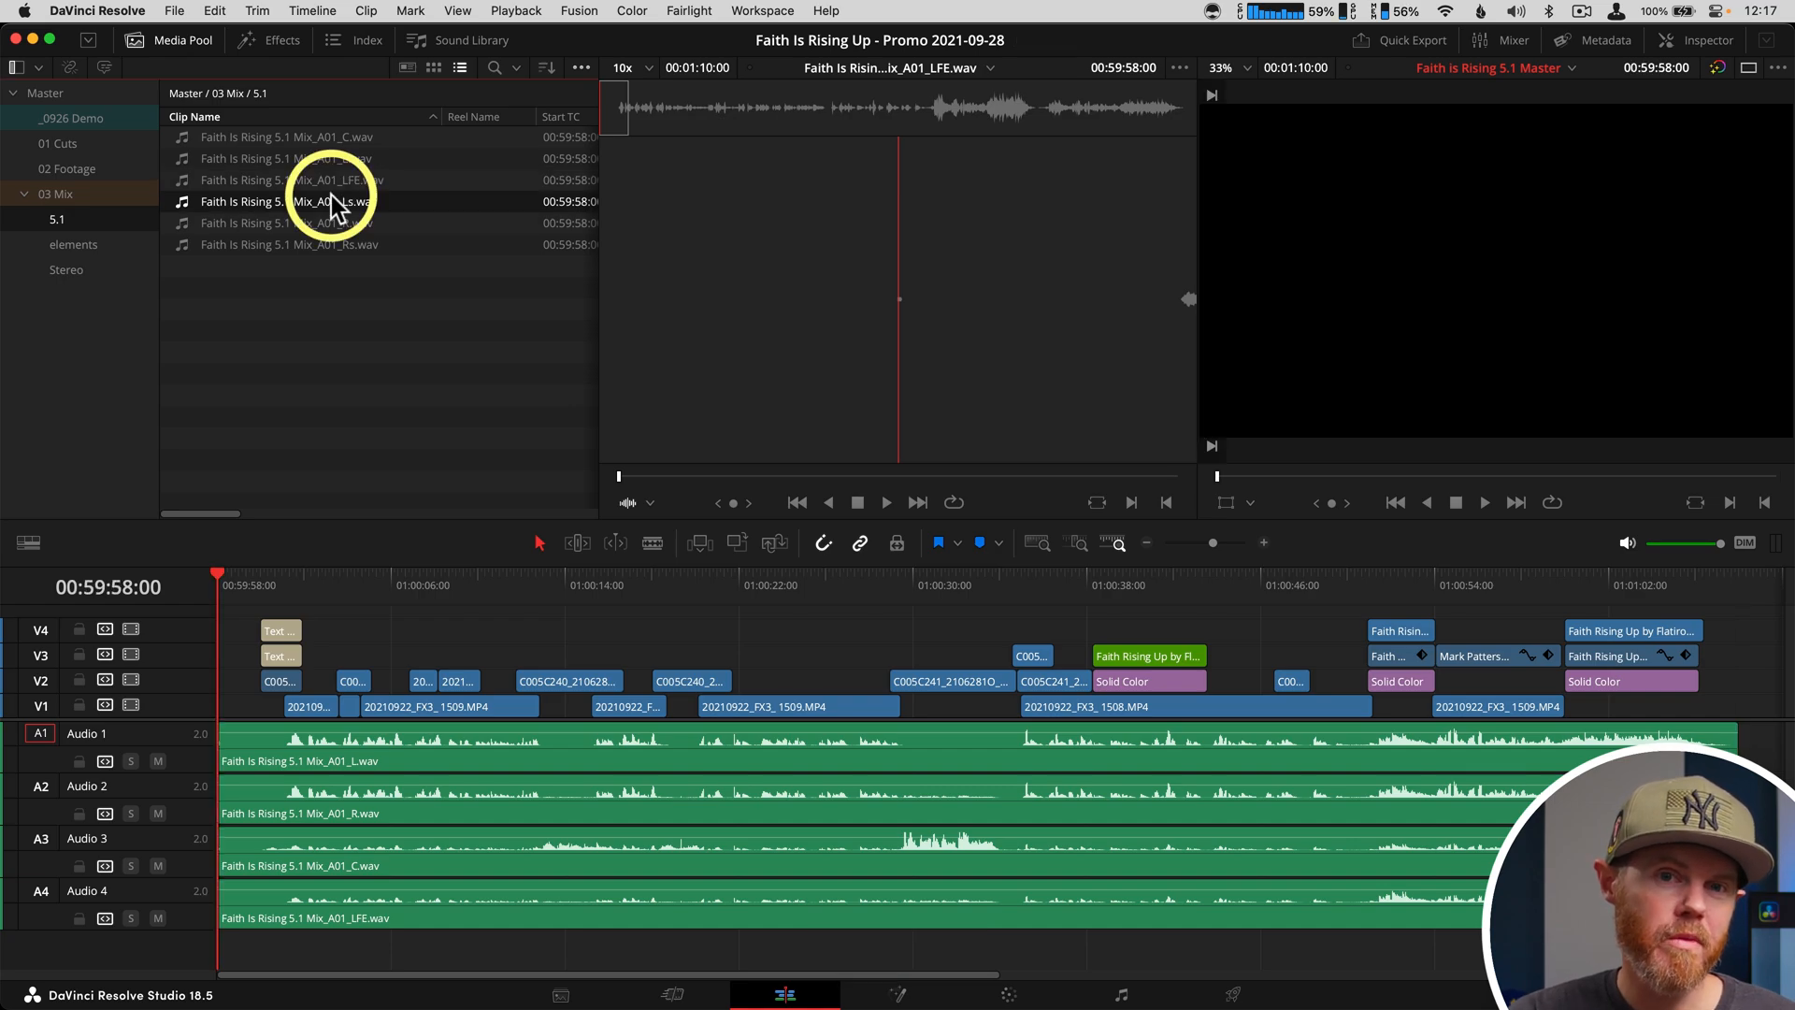
key(shift+F12)
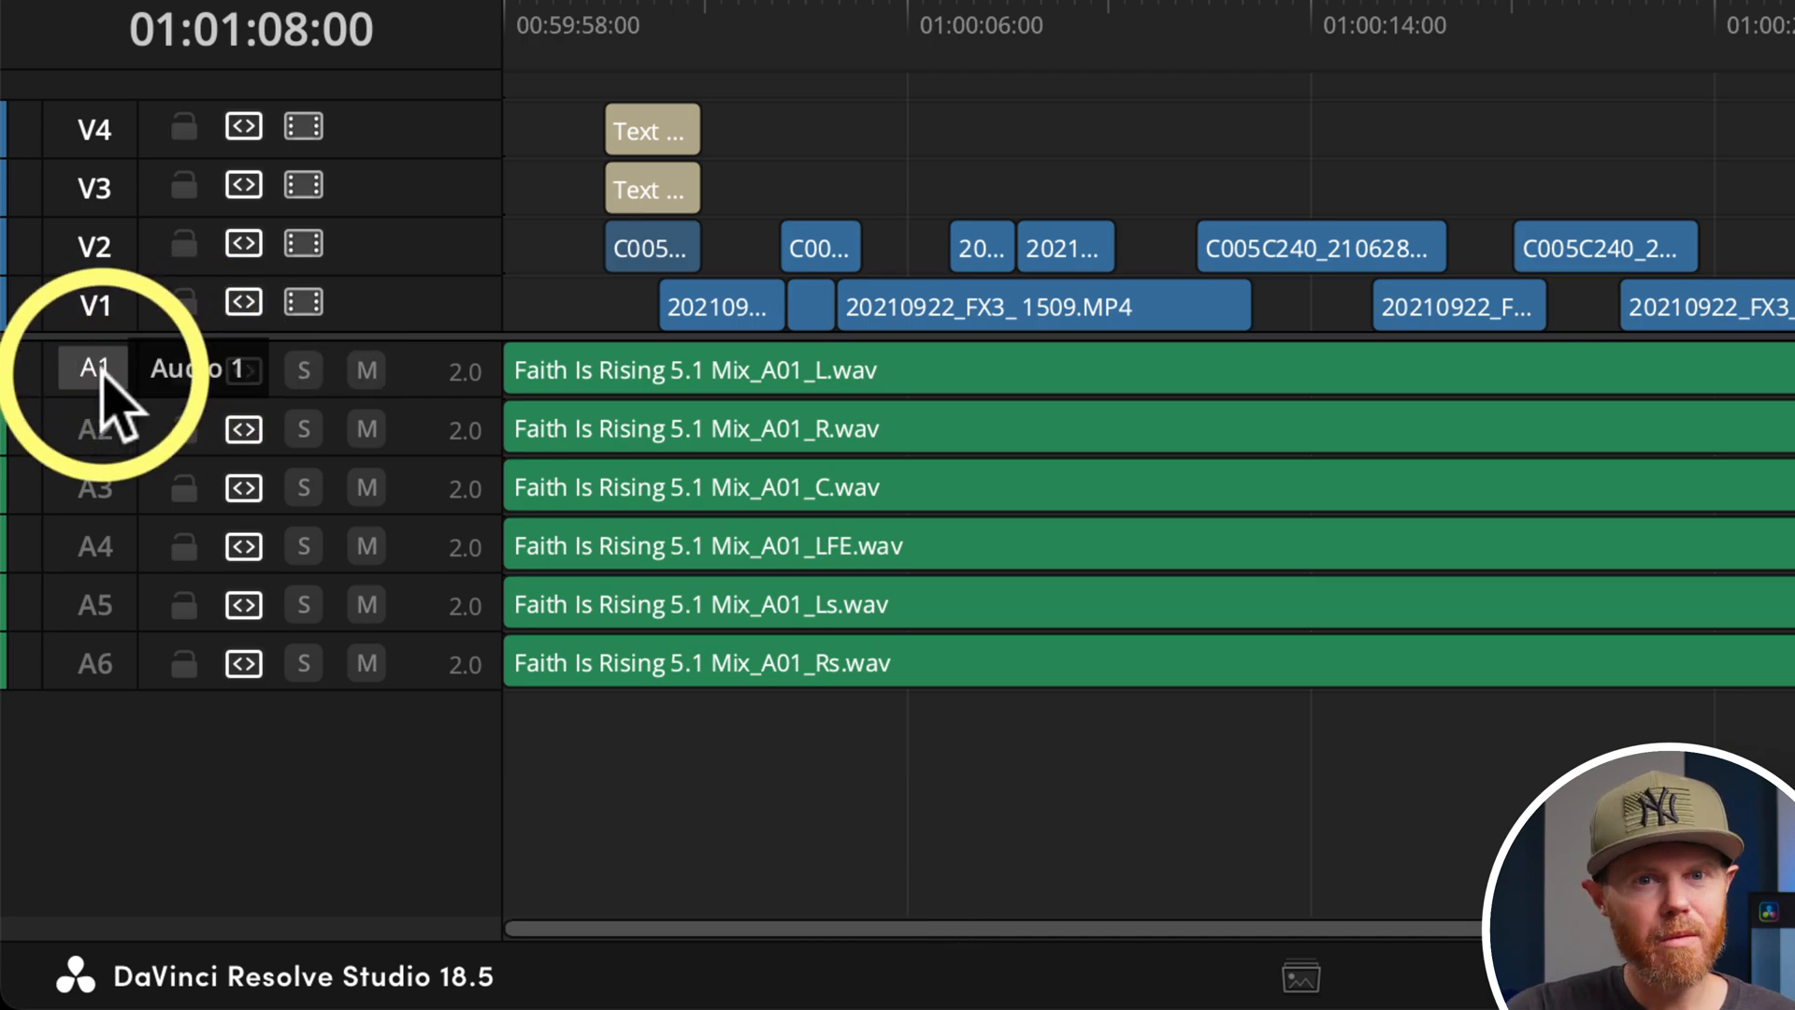
click(93, 368)
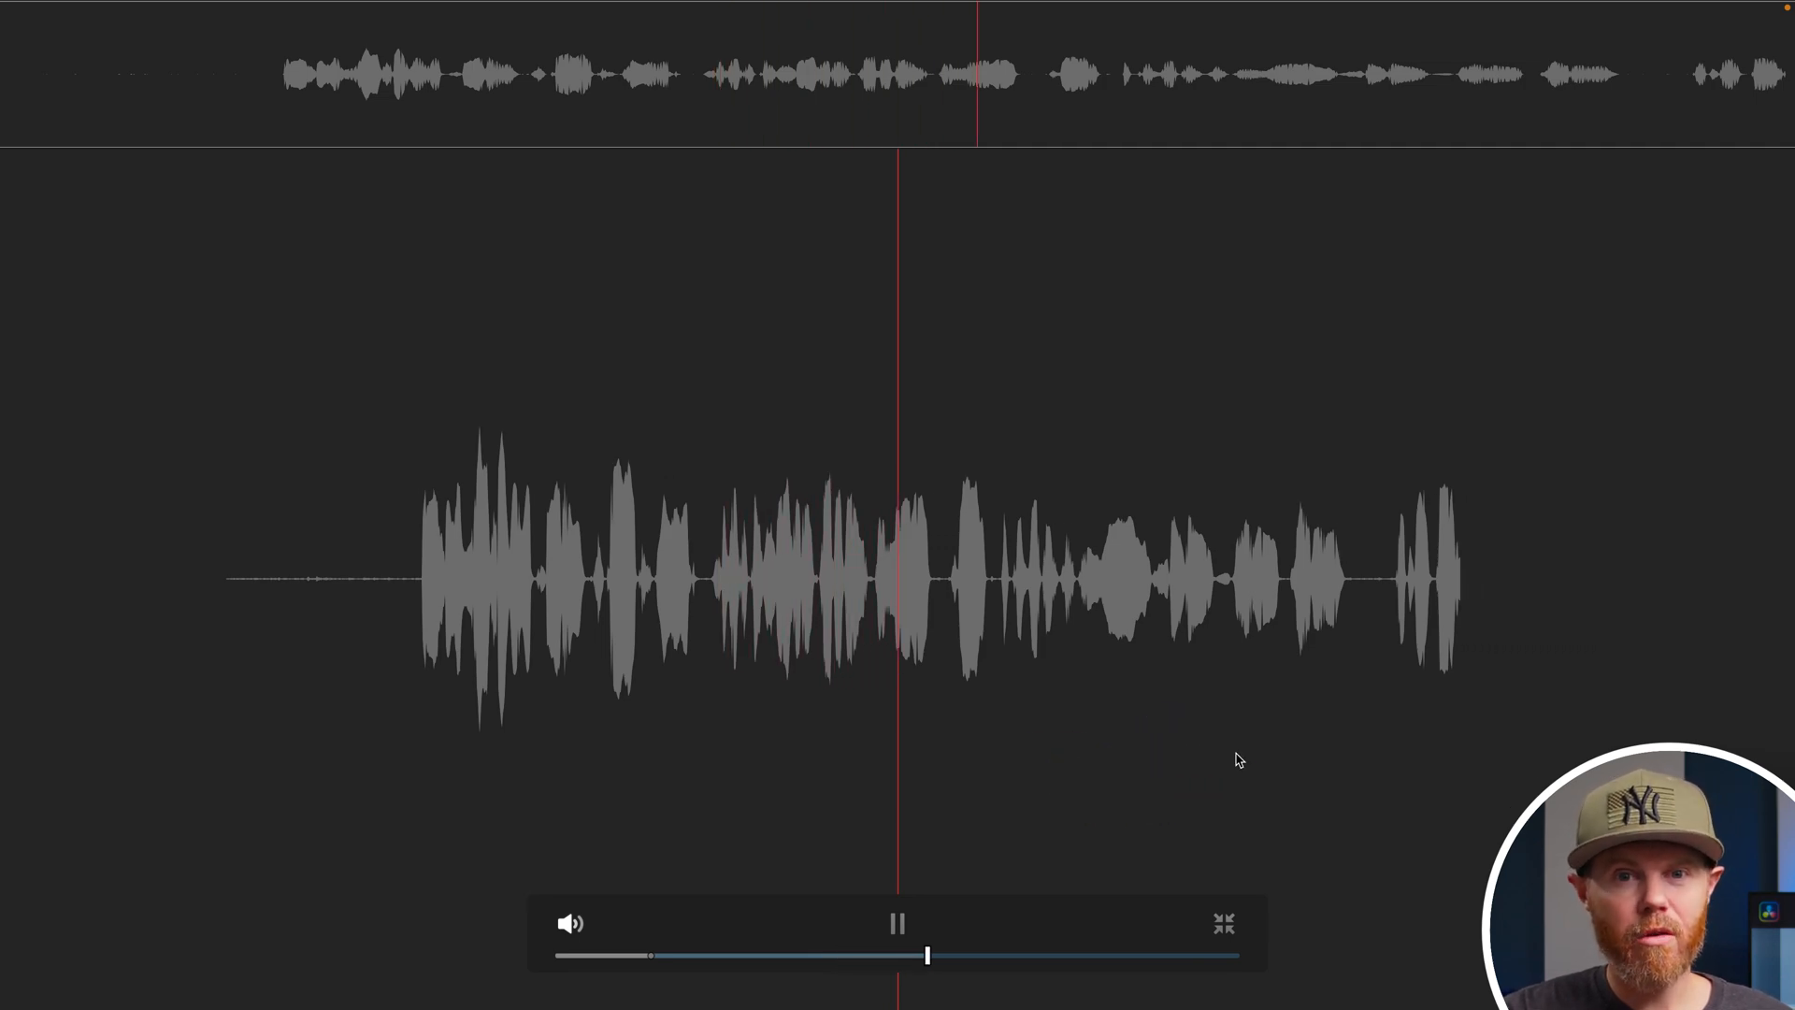
click(1223, 923)
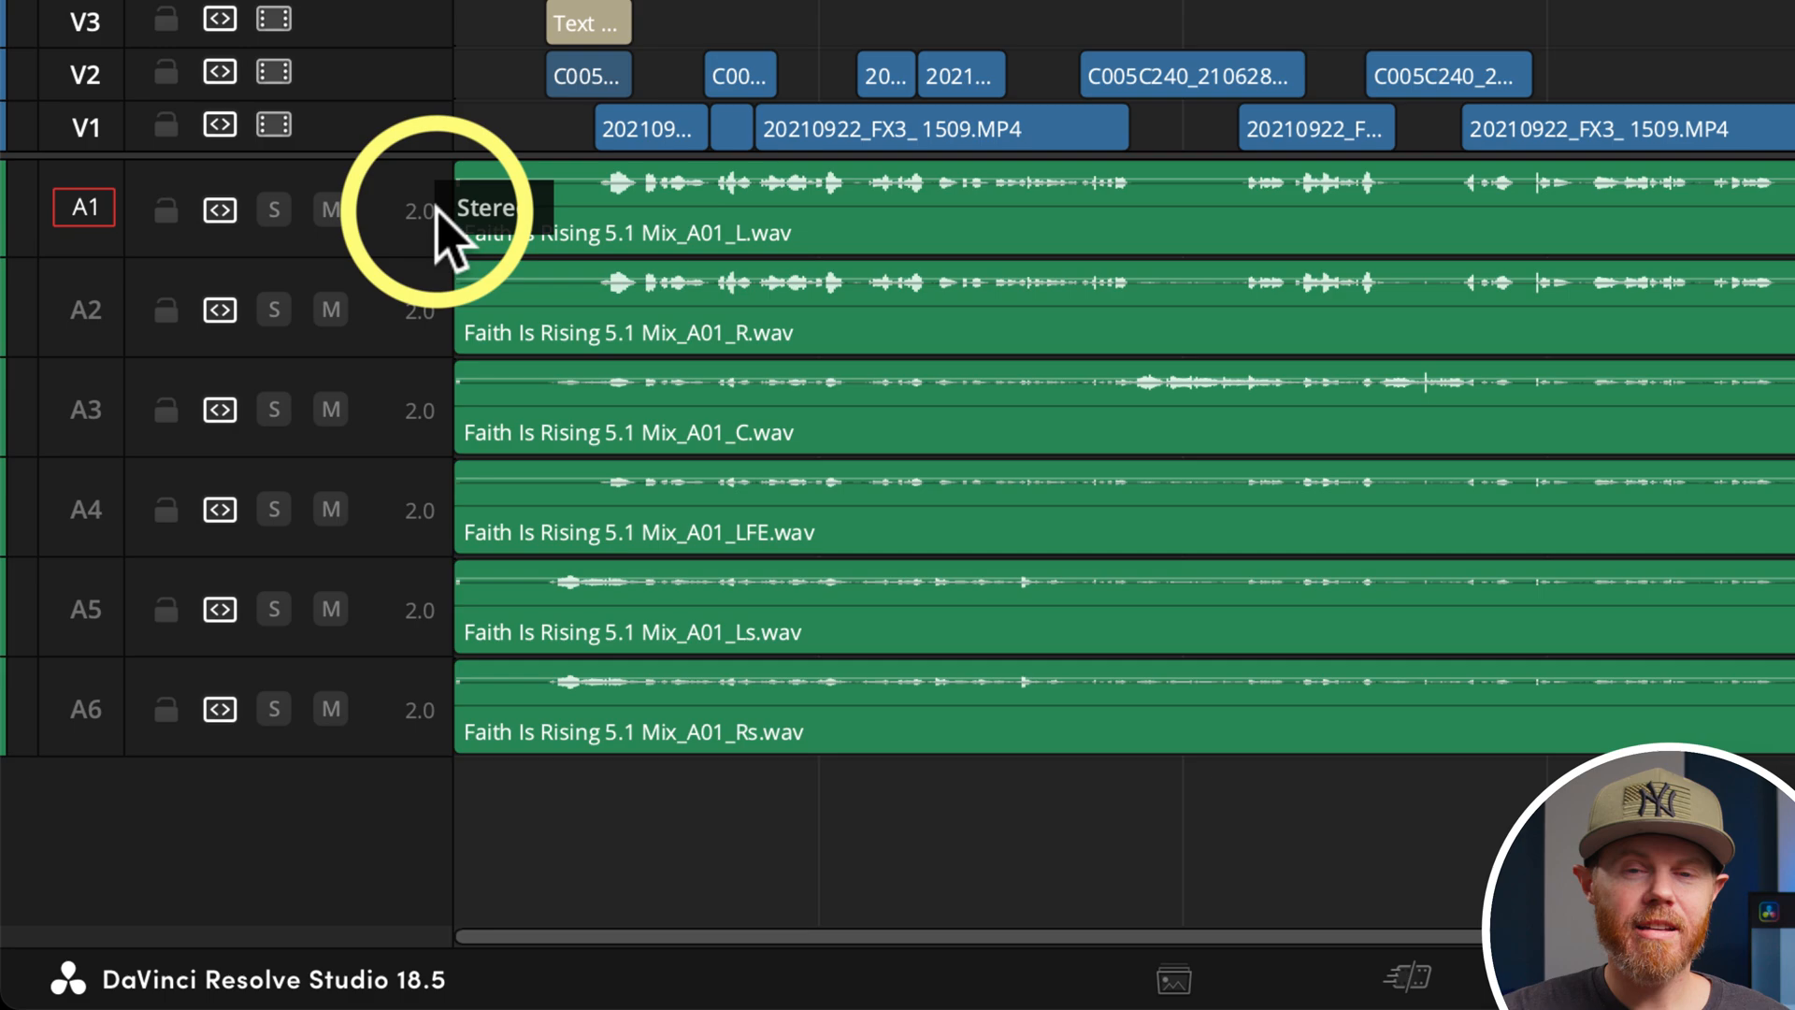
Step: Change Audio 1 to a mono track, then view the Index Tracks list
right_click(434, 208)
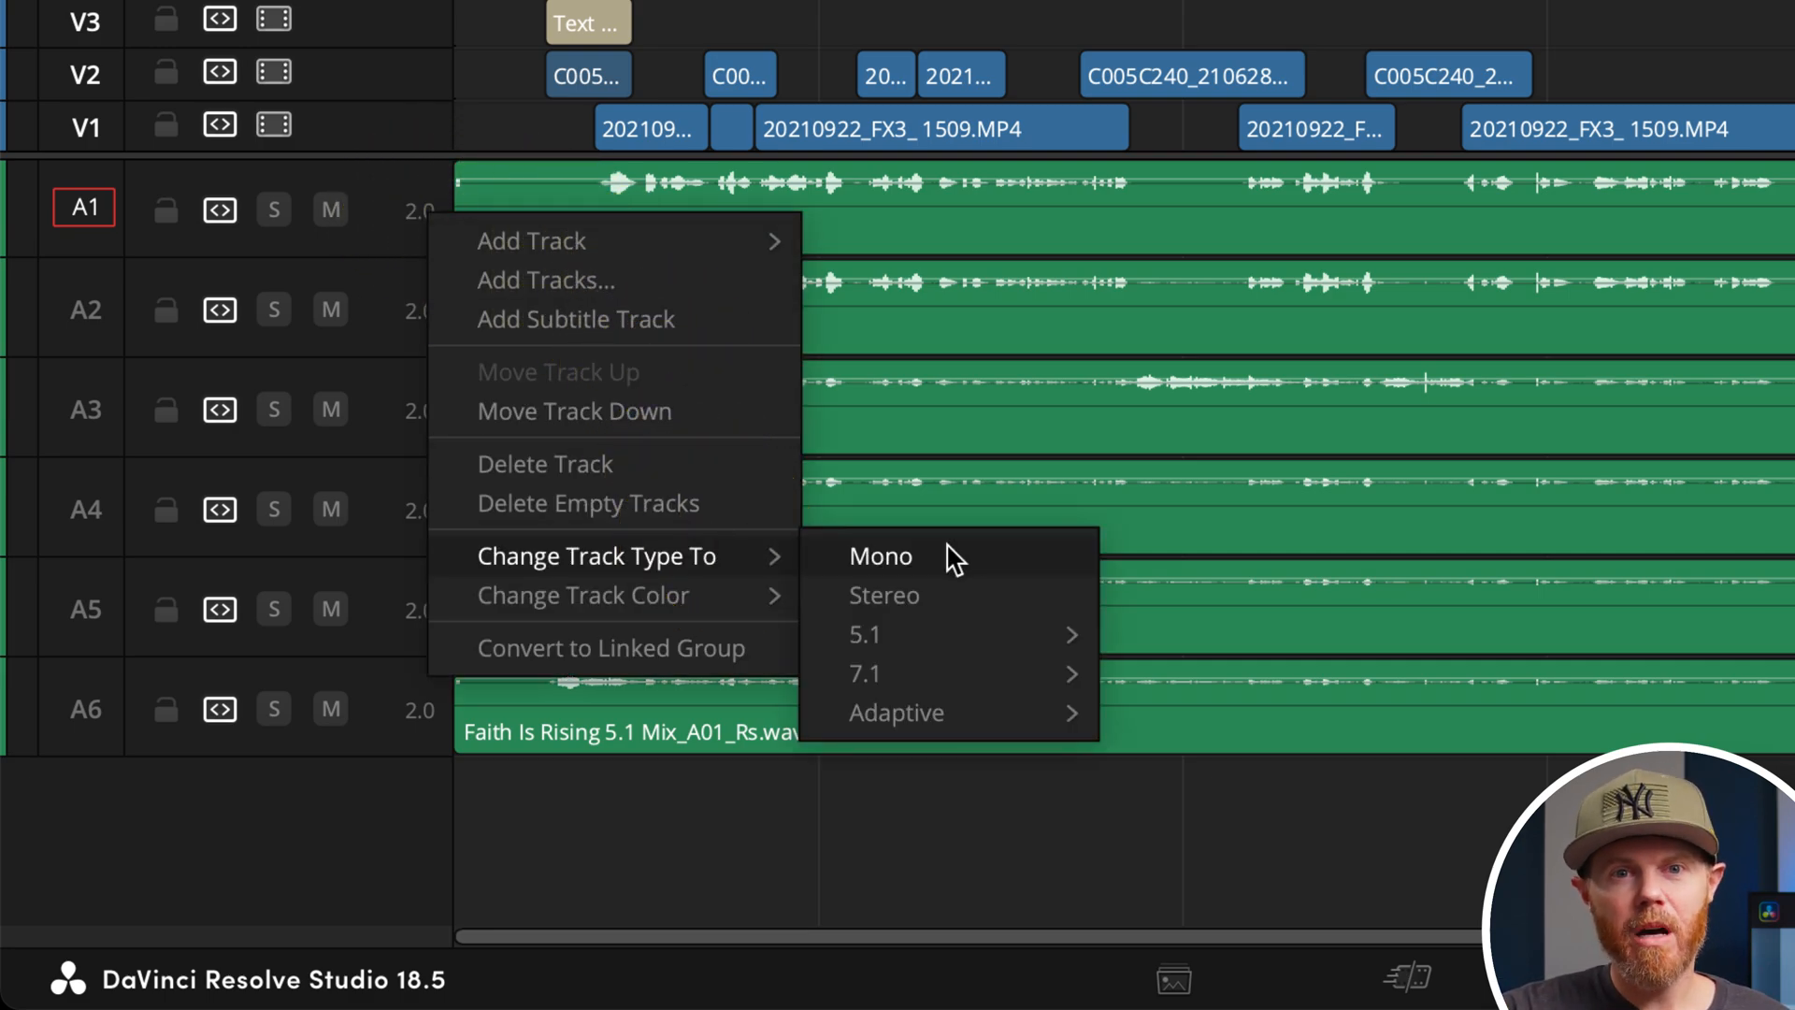
click(881, 556)
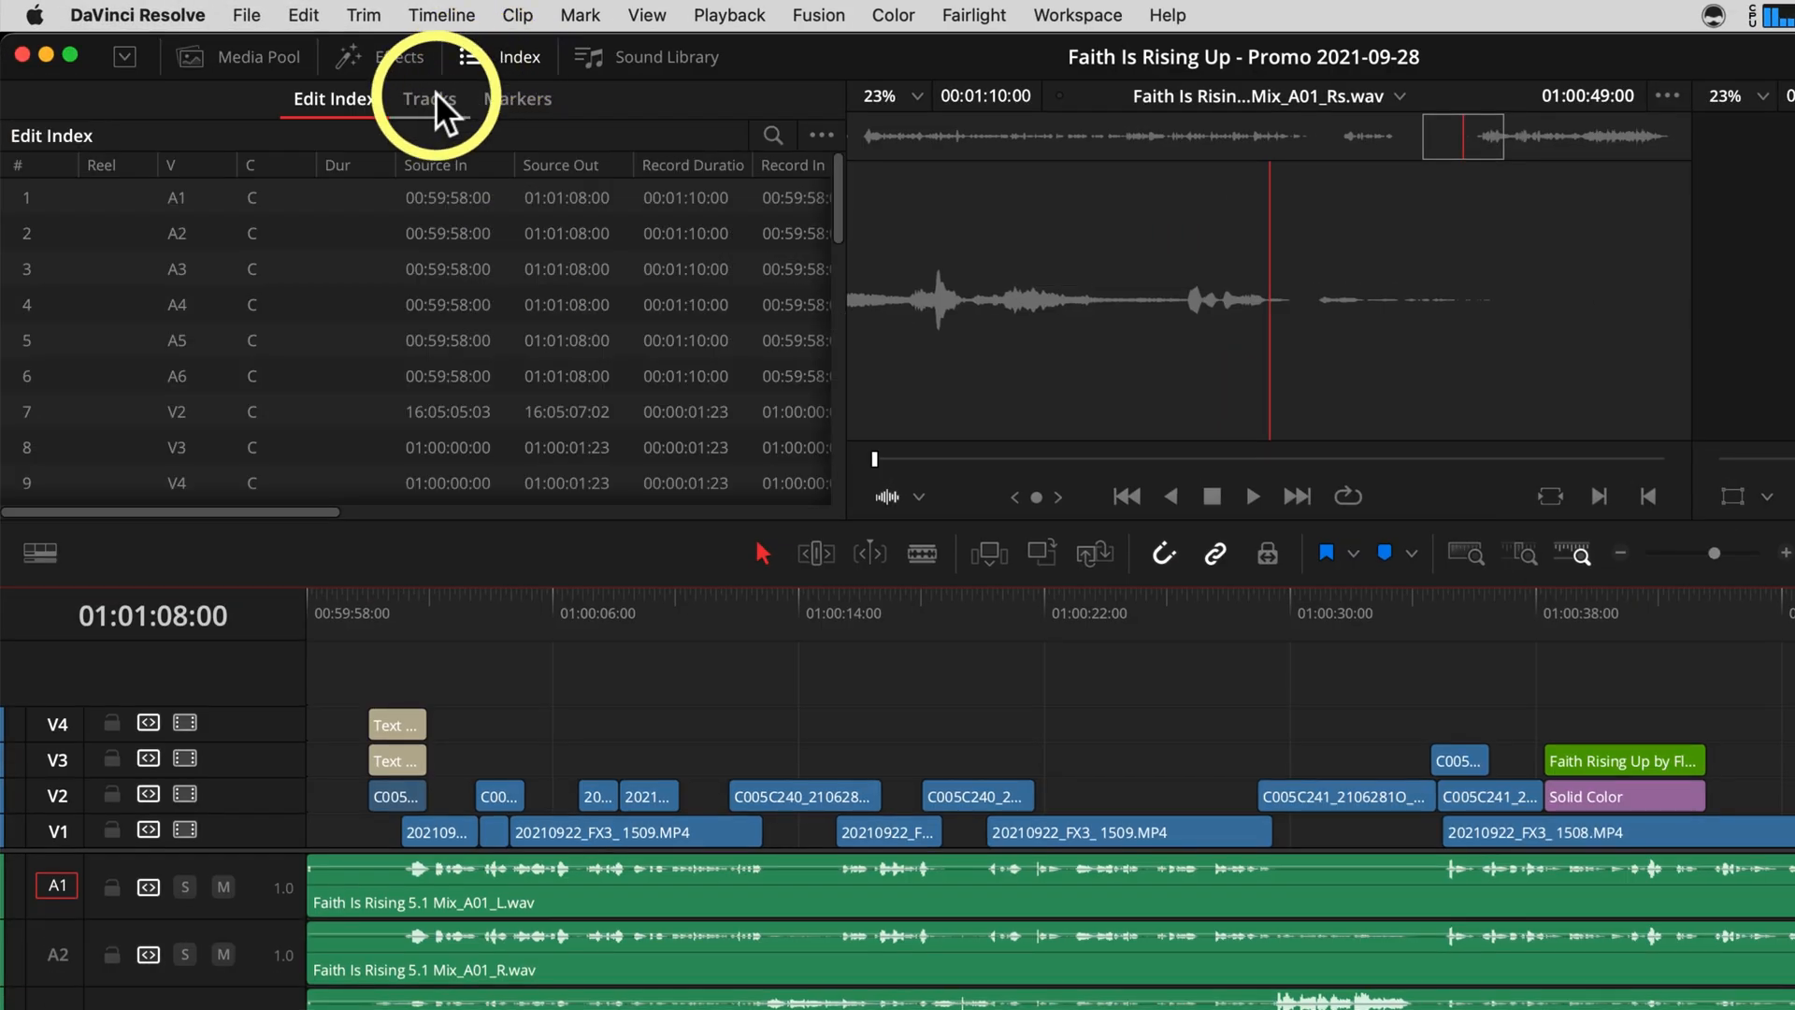
click(428, 98)
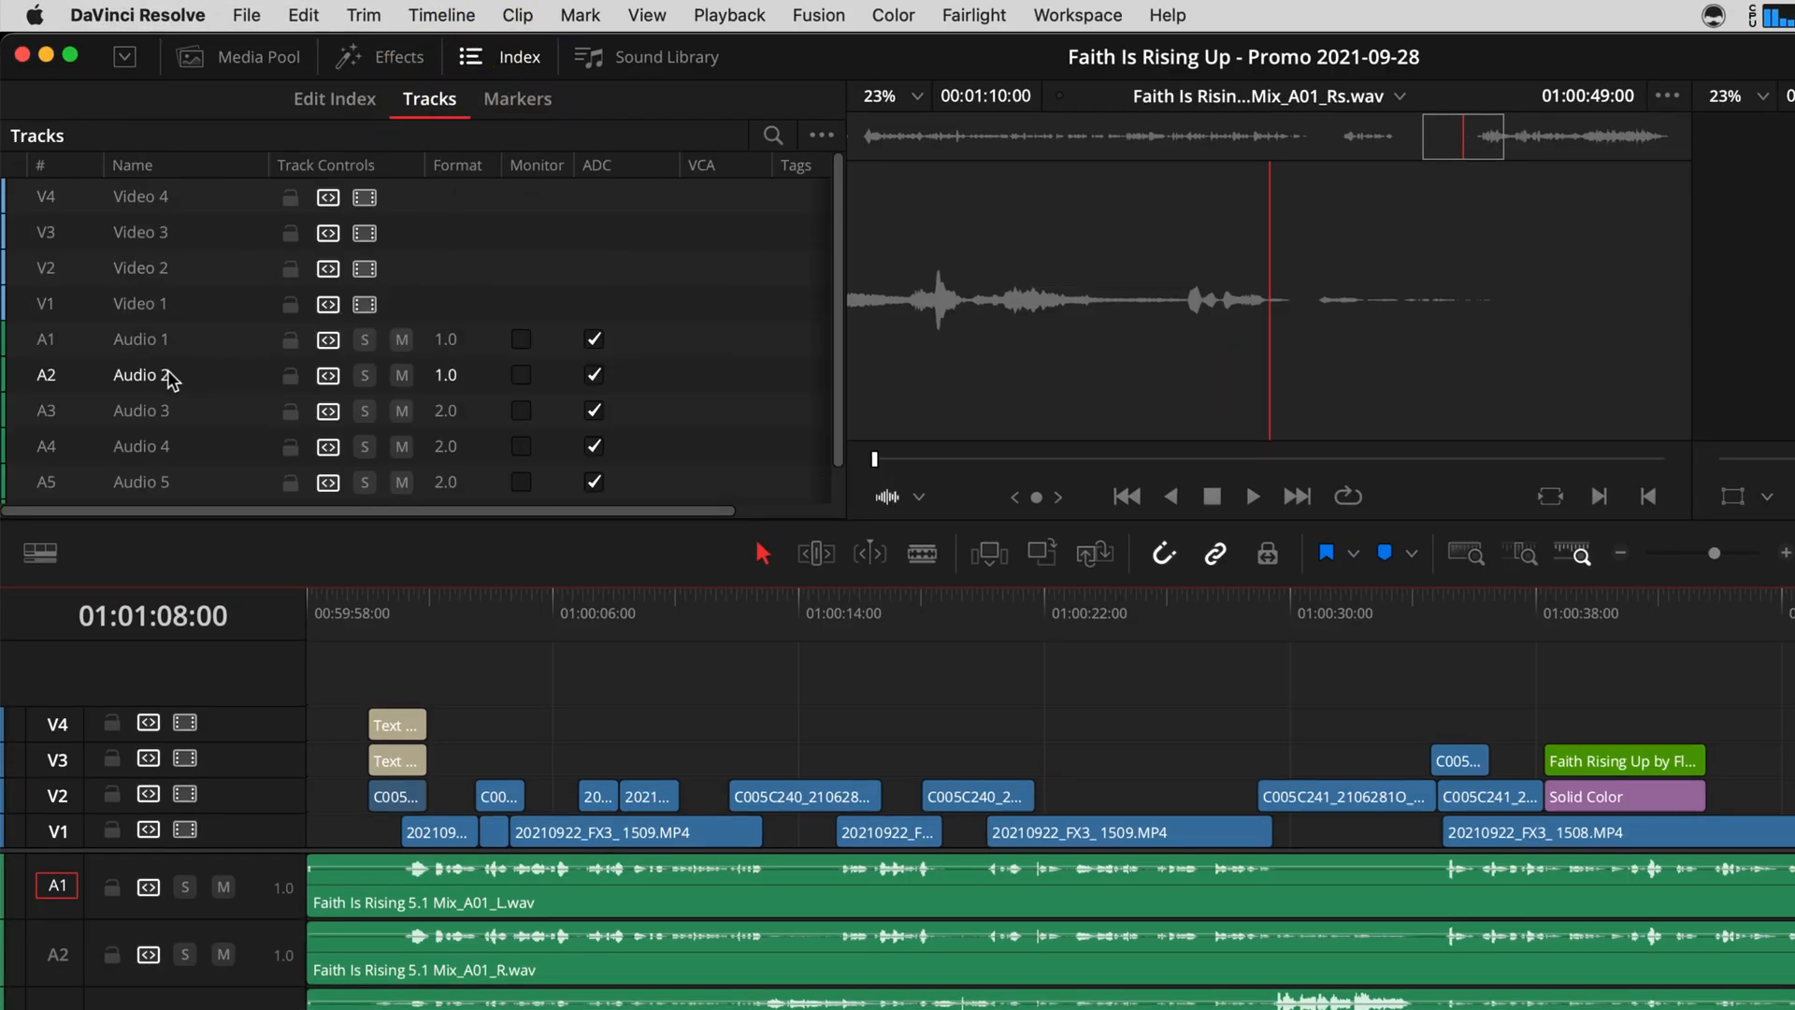